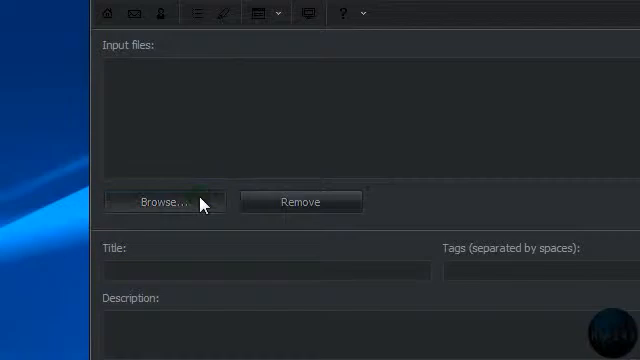
# - Add 'firefox quick tip disable antivirus.flv' to the upload list
pyautogui.click(168, 201)
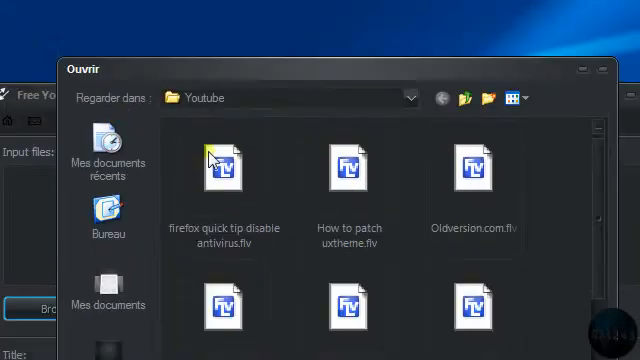
pyautogui.doubleClick(221, 165)
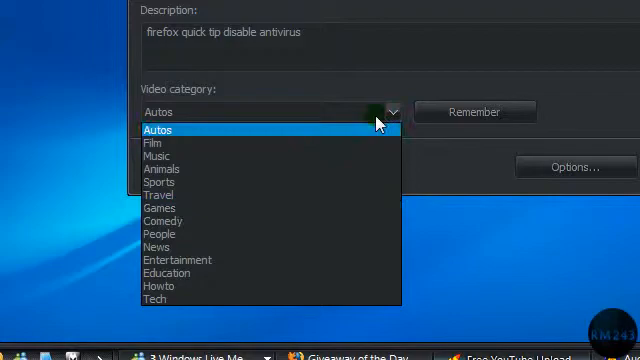
# - Choose Autos from the Video category dropdown
pyautogui.click(160, 130)
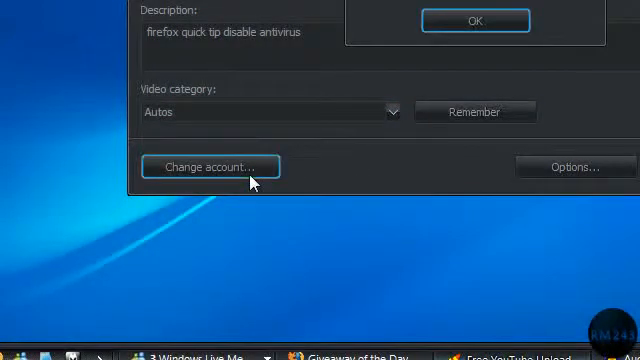
# - Enter the YouTube user name in the account dialog and confirm it
pyautogui.click(210, 166)
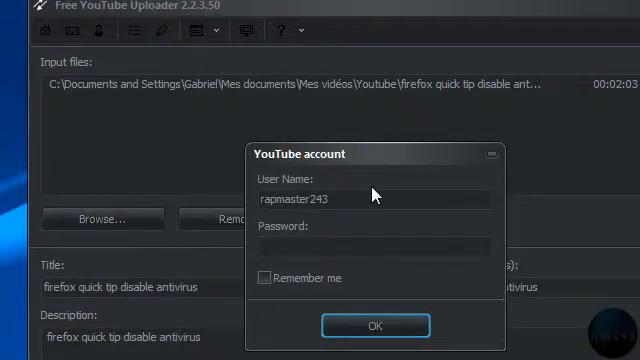
pyautogui.moveTo(474, 181)
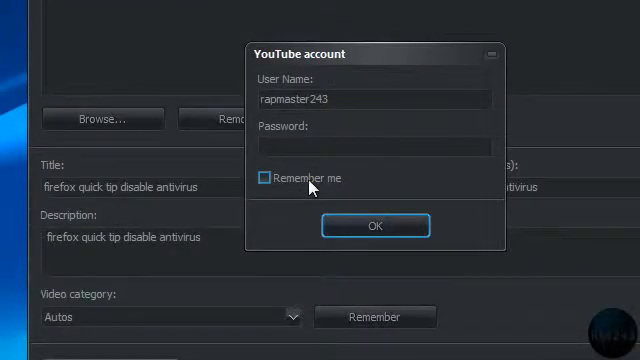
pyautogui.click(375, 225)
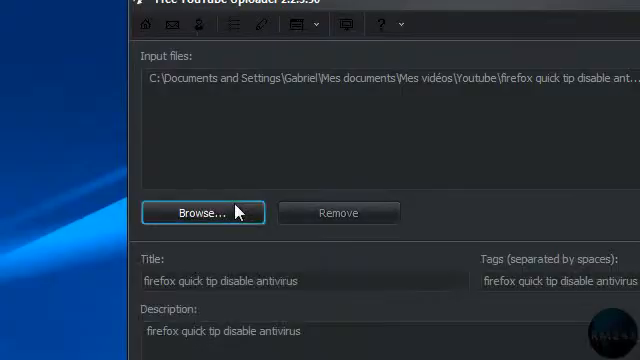
# - Add 'Youtube Feed Generator by FireworksTutorial.flv' as the second upload file
pyautogui.click(204, 212)
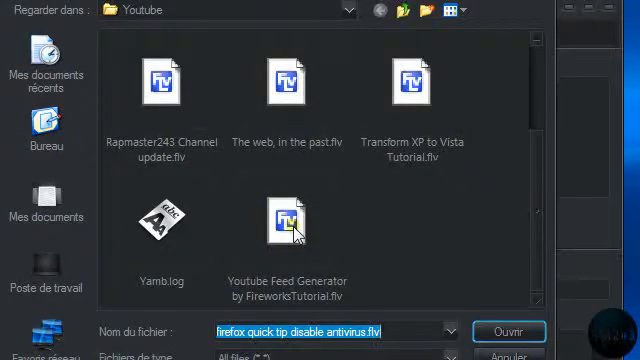
pyautogui.click(506, 331)
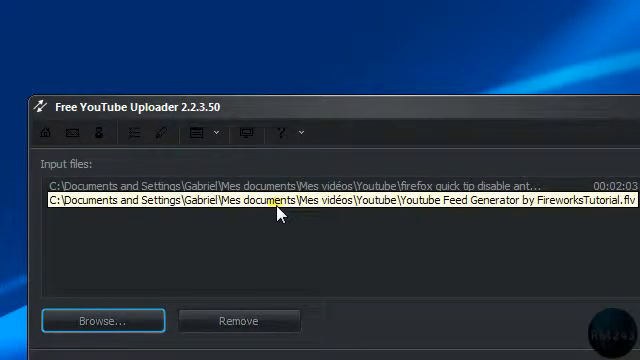
pyautogui.scroll(-3)
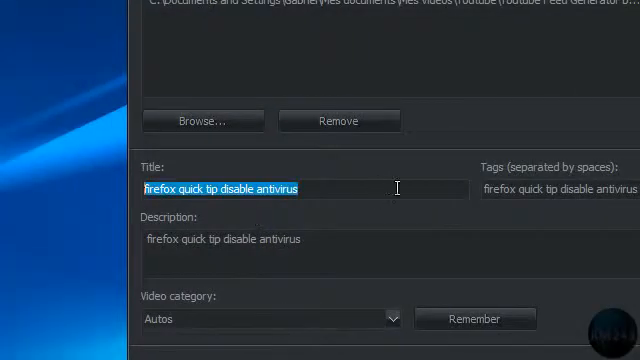